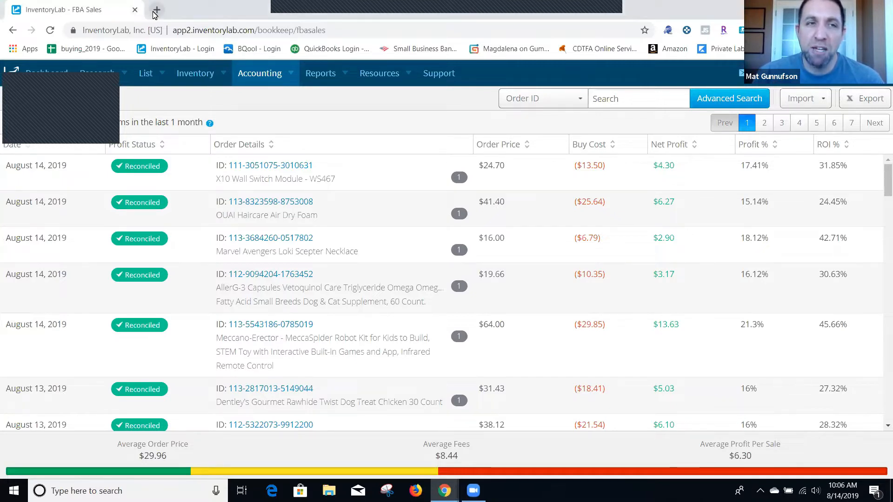
# Step: Choose lakeside.com as the source website with Easy Bulk and start the search
pyautogui.click(156, 10)
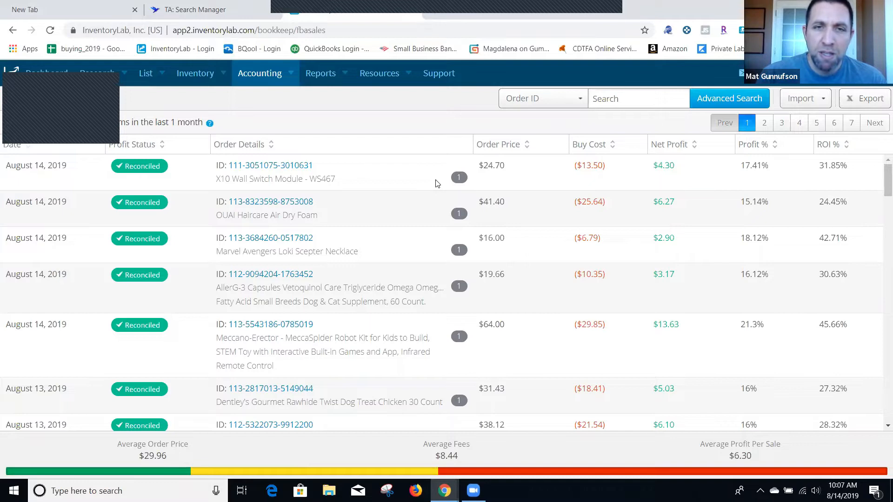
pyautogui.moveTo(407, 255)
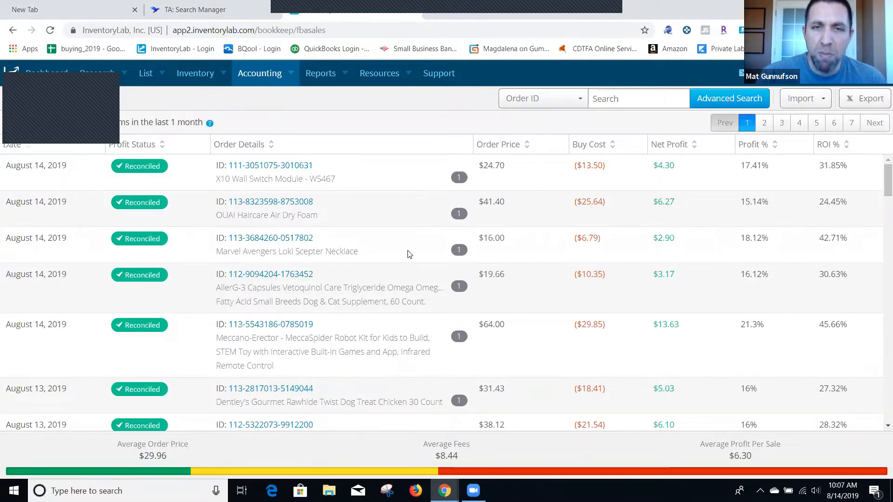
pyautogui.moveTo(621, 251)
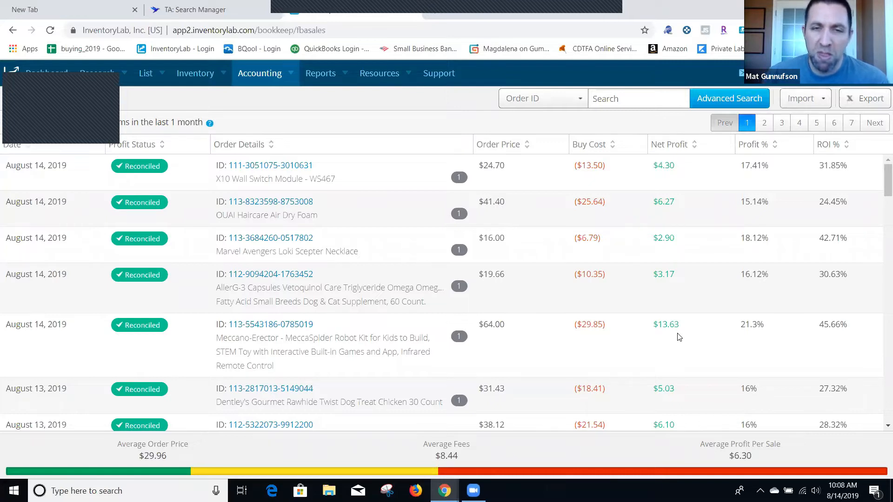
pyautogui.moveTo(445, 27)
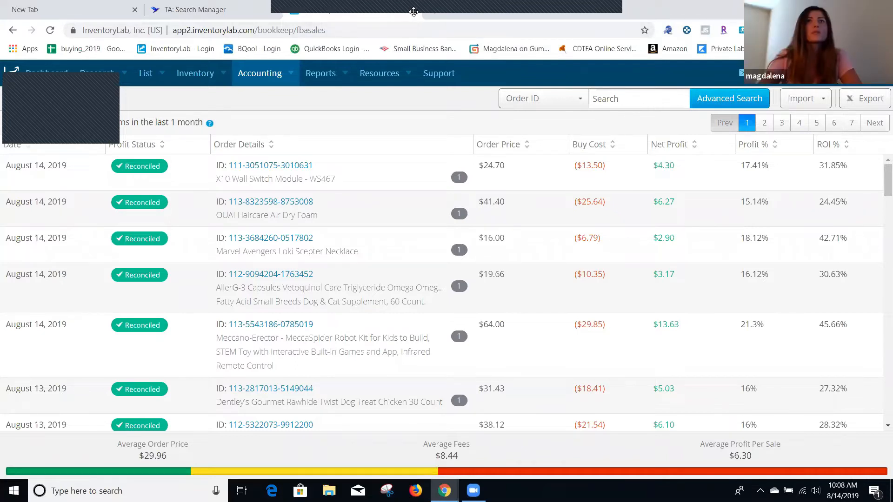
pyautogui.click(196, 10)
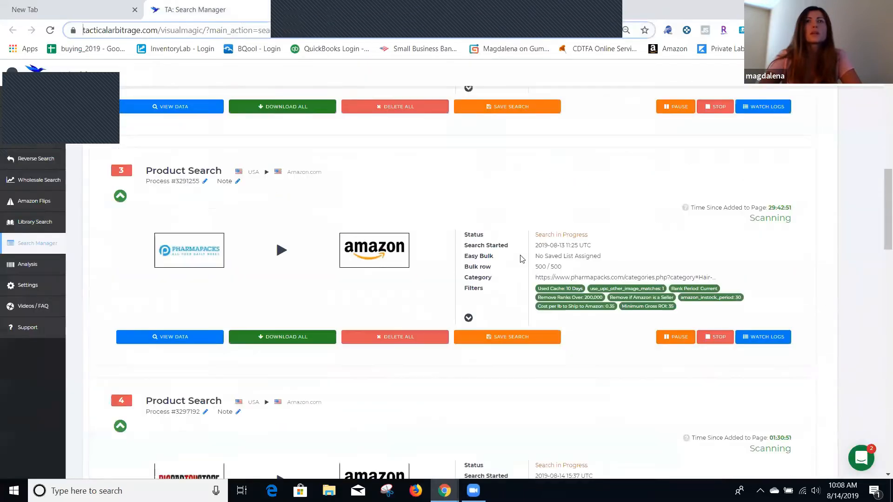
pyautogui.scroll(3)
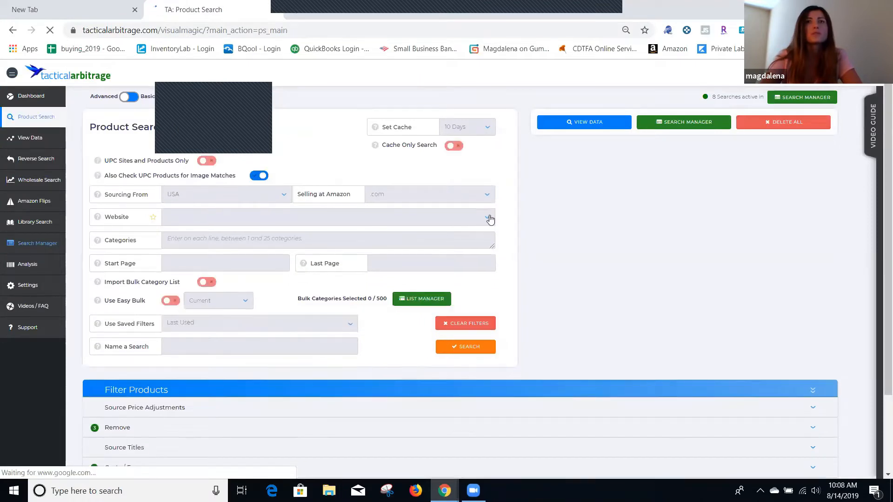
pyautogui.click(487, 217)
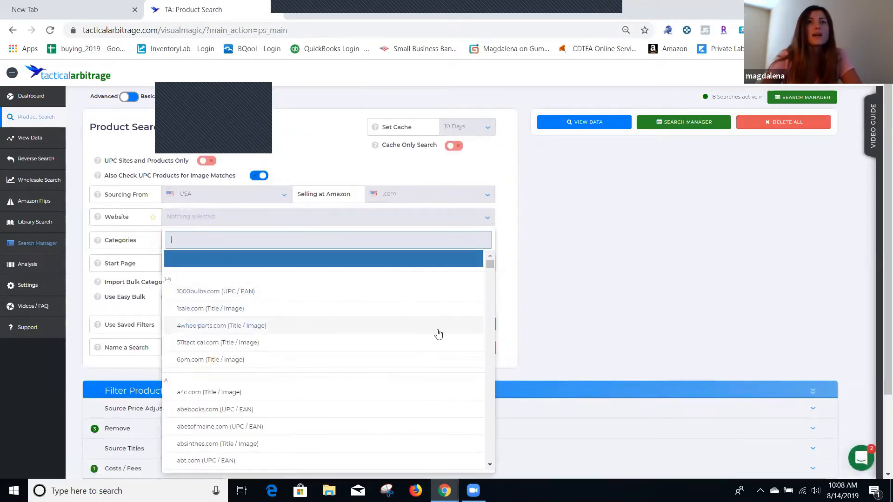
pyautogui.scroll(-3)
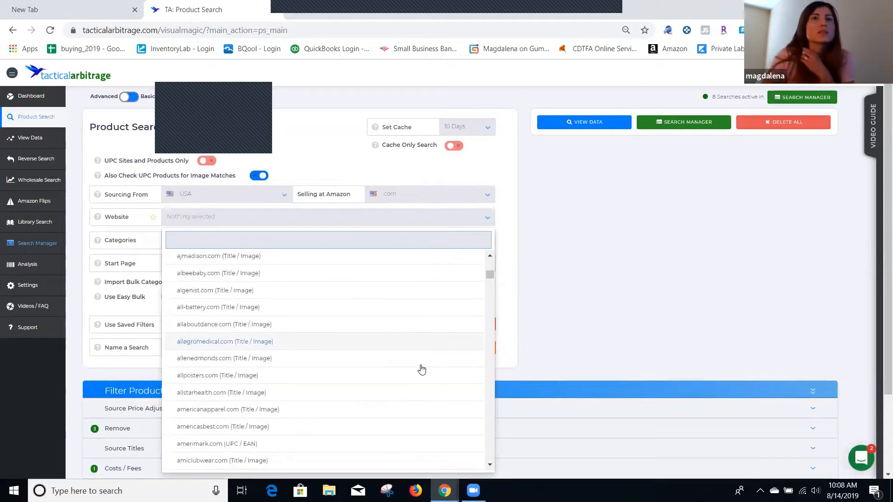
pyautogui.scroll(-3)
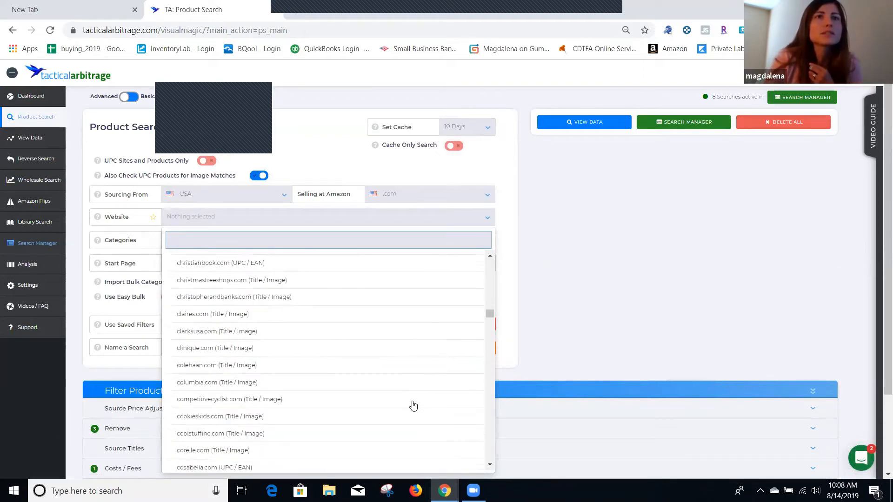
pyautogui.scroll(-3)
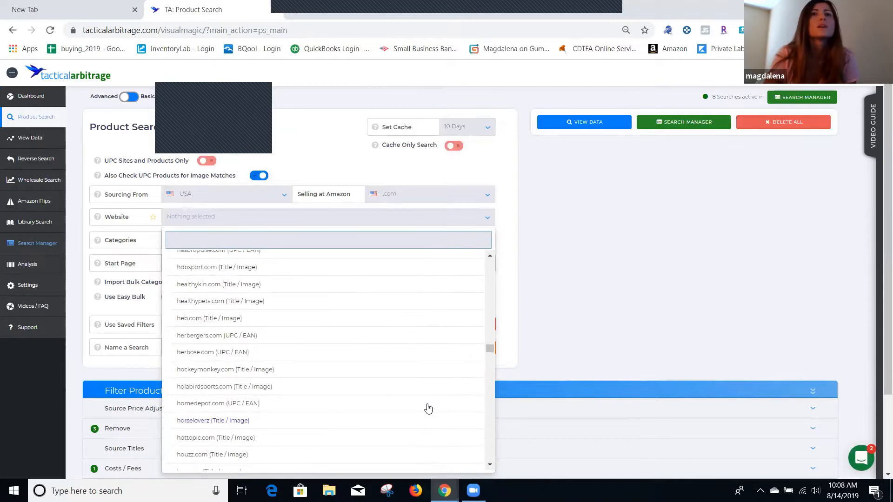
pyautogui.scroll(-3)
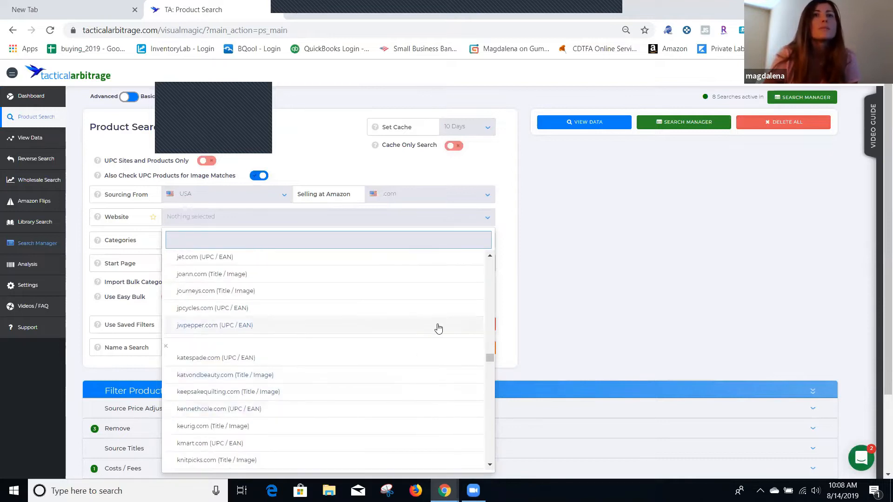
pyautogui.click(466, 367)
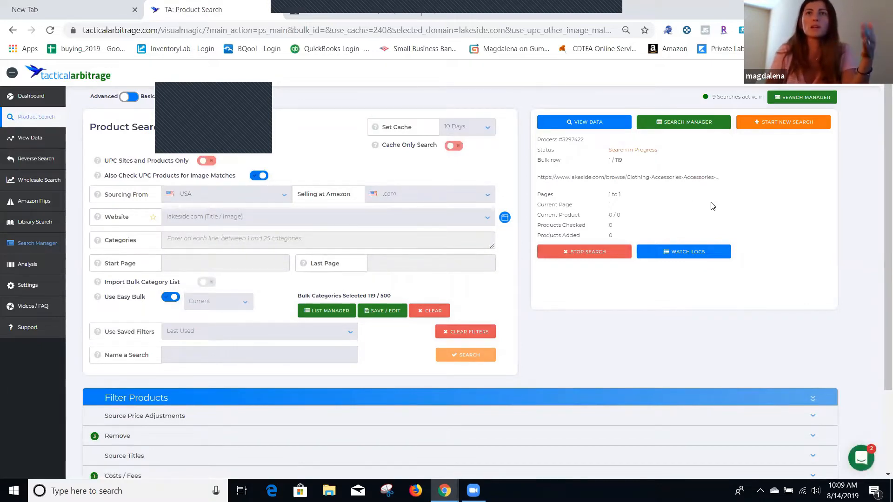
pyautogui.moveTo(668, 285)
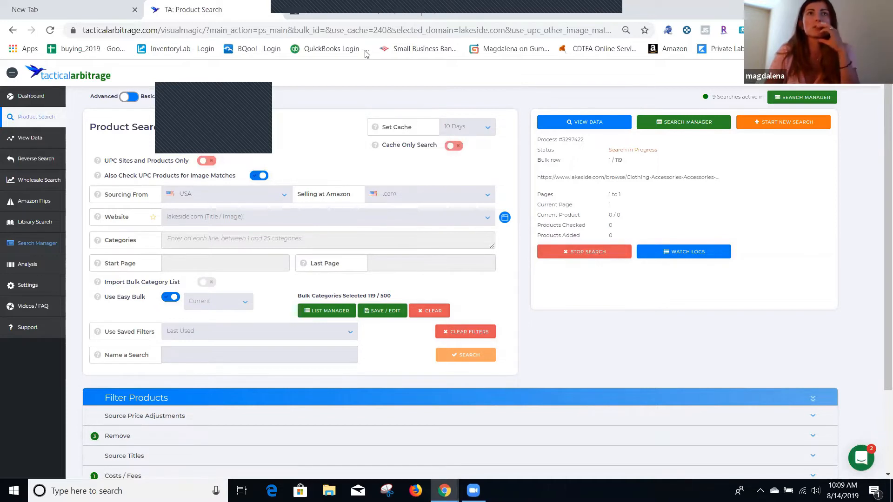
pyautogui.moveTo(48, 257)
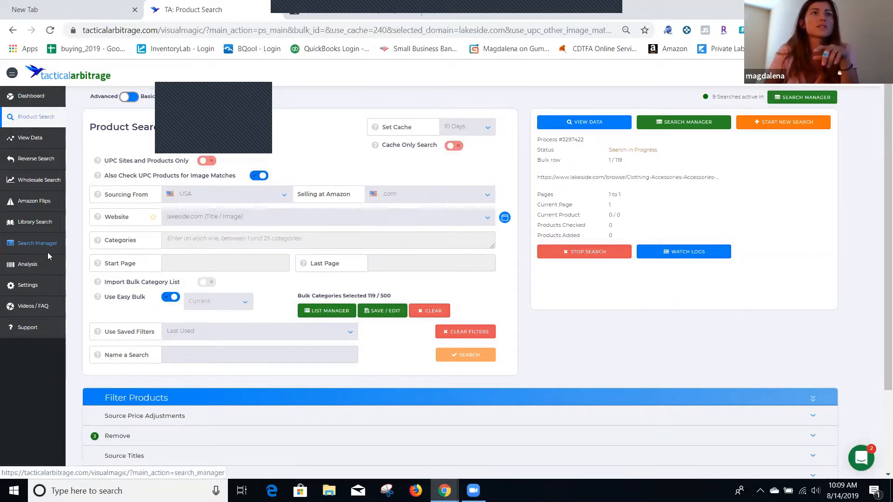
pyautogui.moveTo(45, 251)
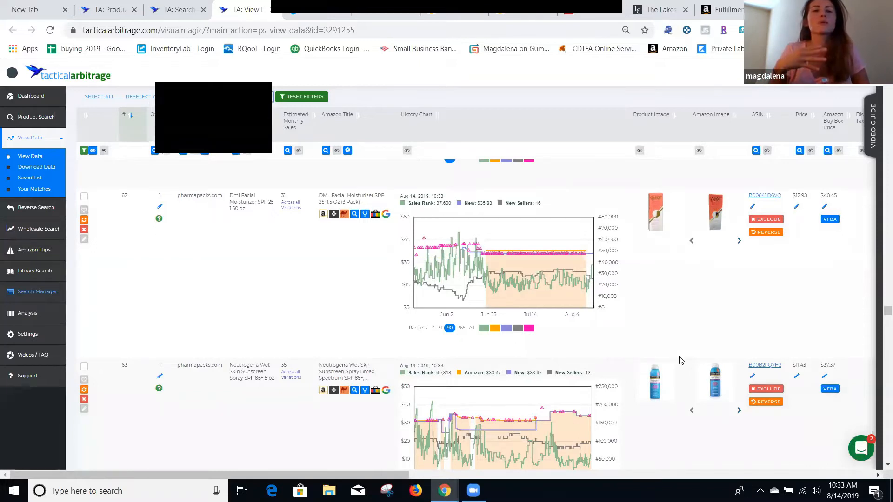
pyautogui.moveTo(599, 434)
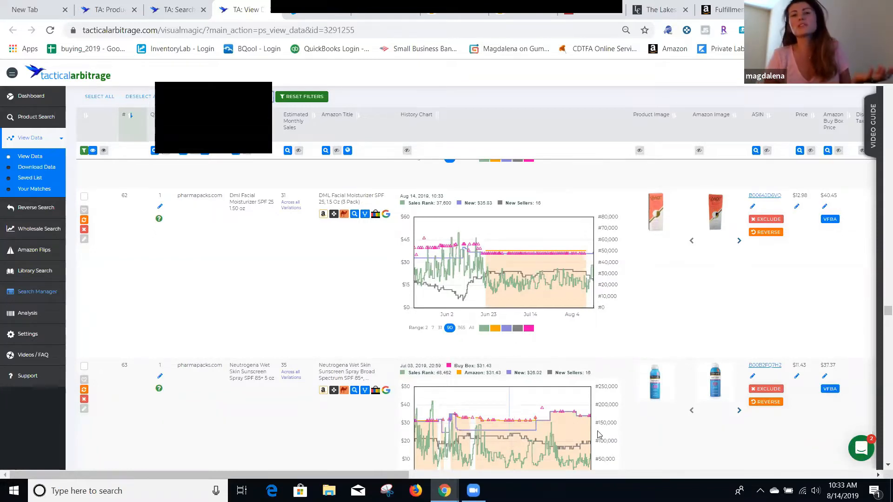
pyautogui.moveTo(571, 286)
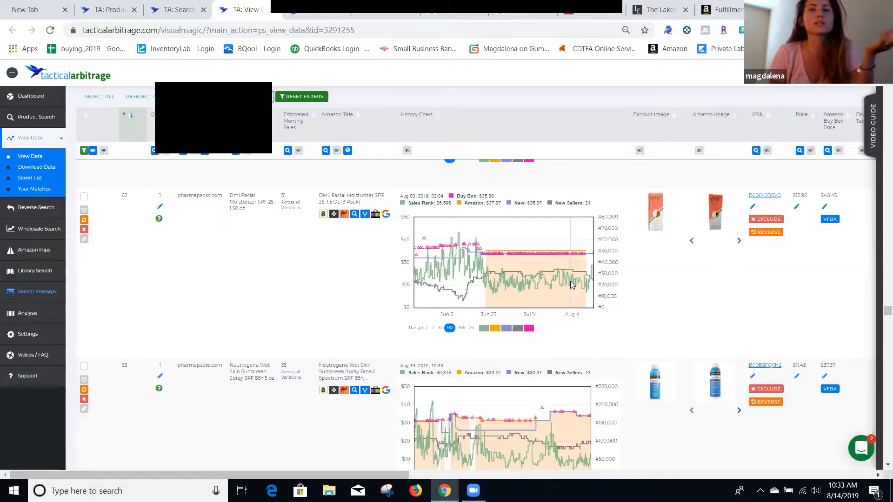
pyautogui.moveTo(565, 270)
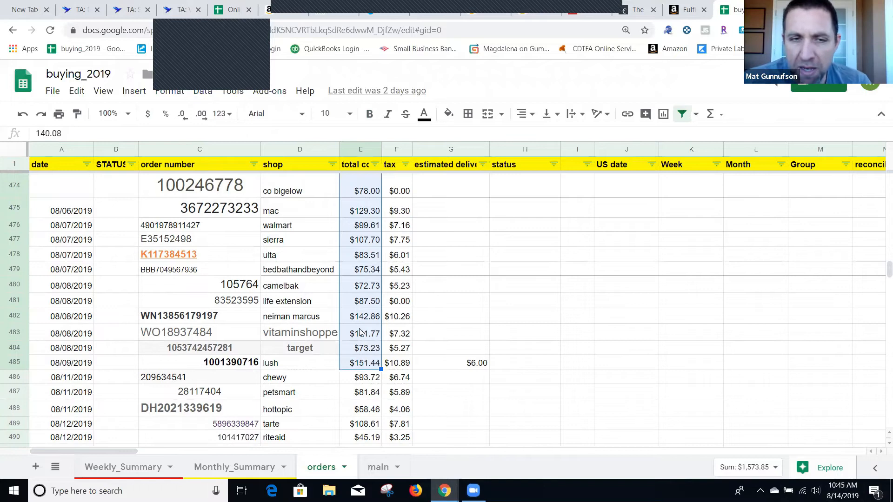
pyautogui.moveTo(320, 363)
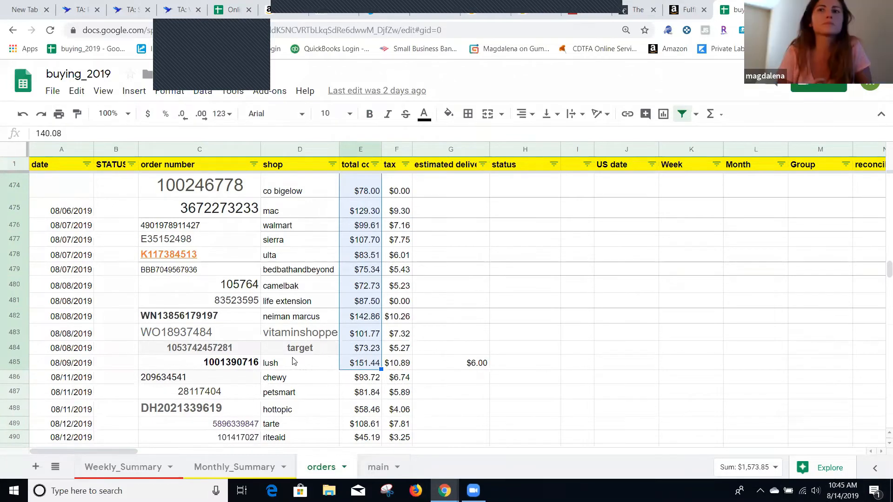
pyautogui.moveTo(93, 363)
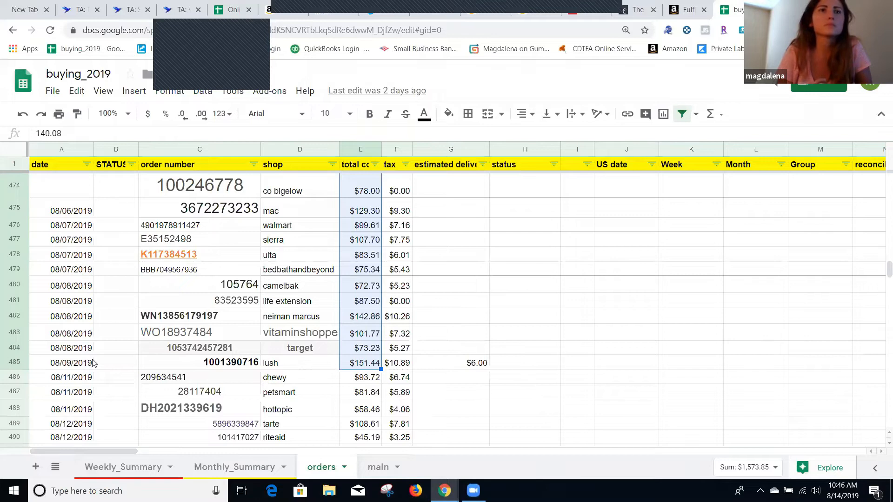
pyautogui.moveTo(302, 360)
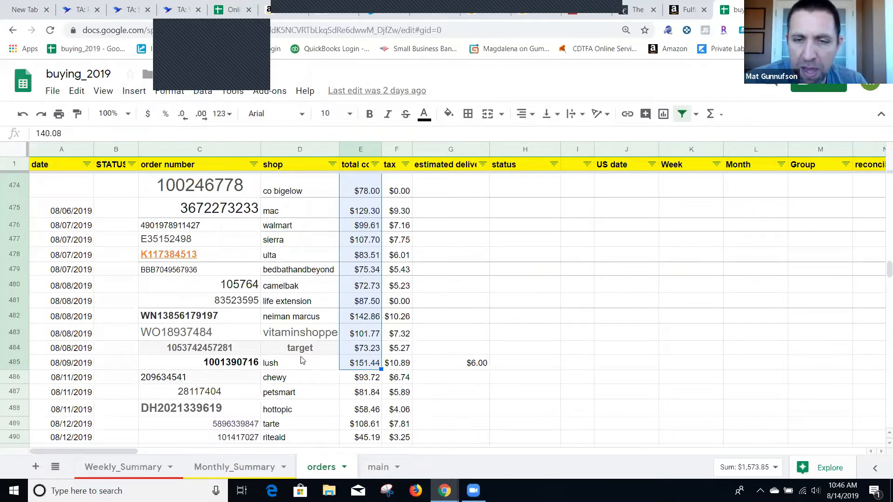
pyautogui.moveTo(369, 365)
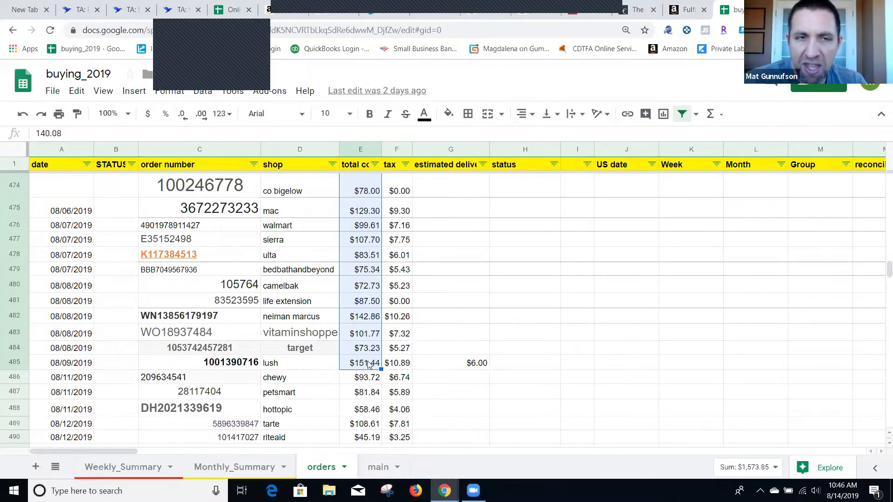
pyautogui.moveTo(689, 350)
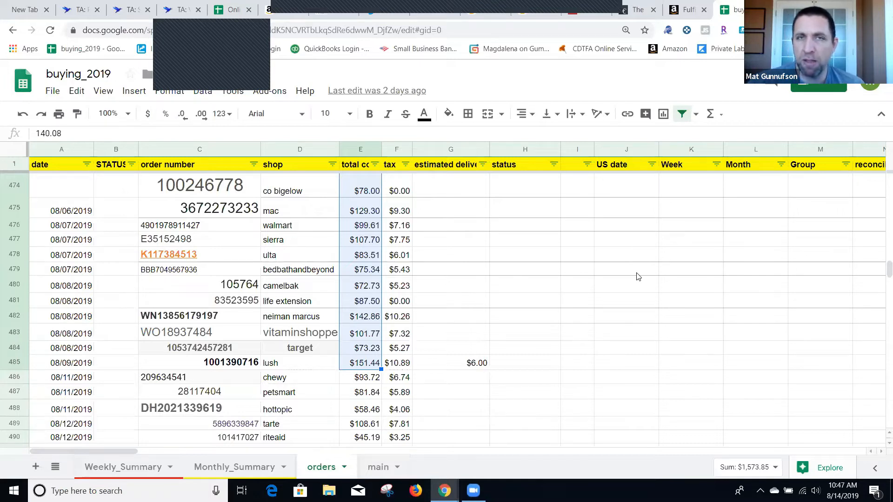
pyautogui.moveTo(629, 275)
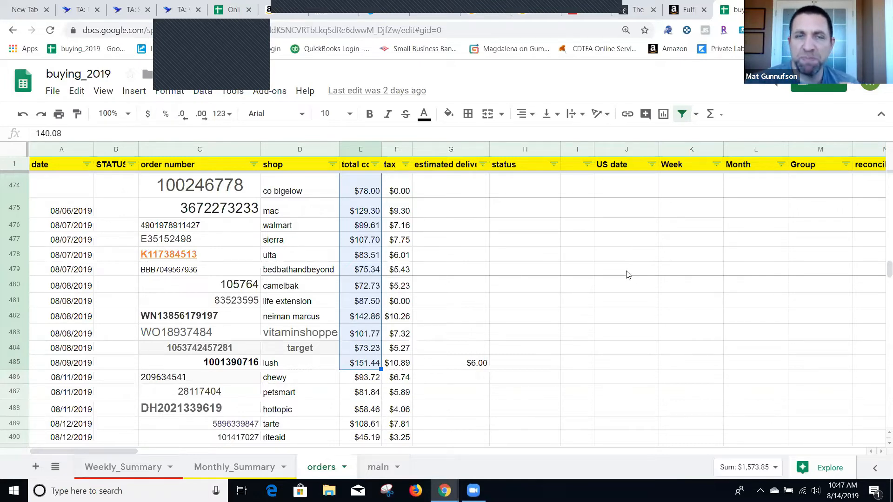
pyautogui.moveTo(648, 211)
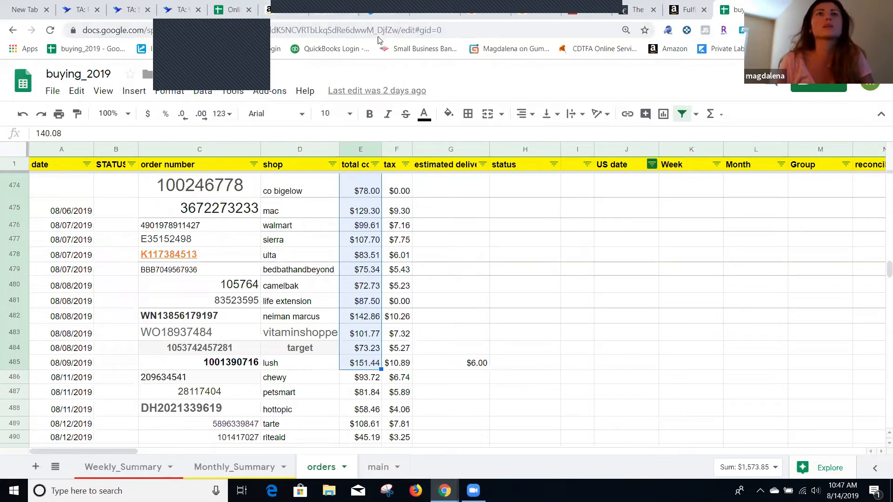
# Step: Go to inventorylab.com and create a new batch with default settings
pyautogui.click(733, 10)
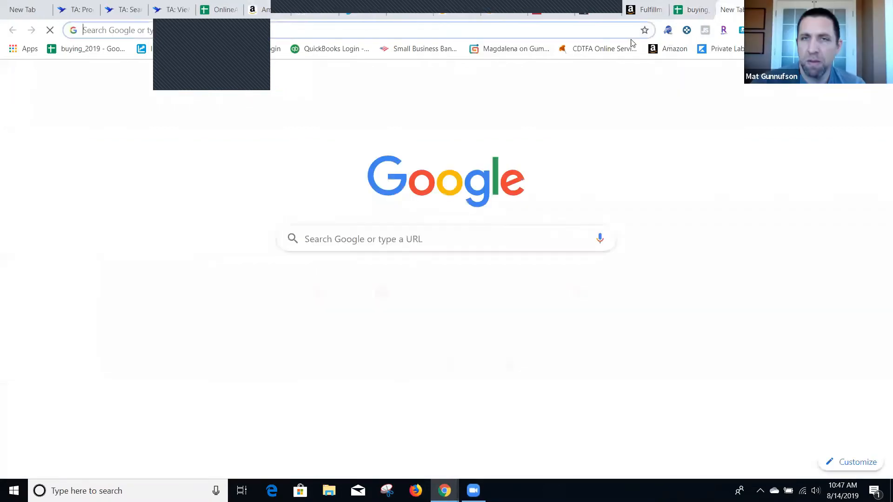
pyautogui.write('inventorylab.com')
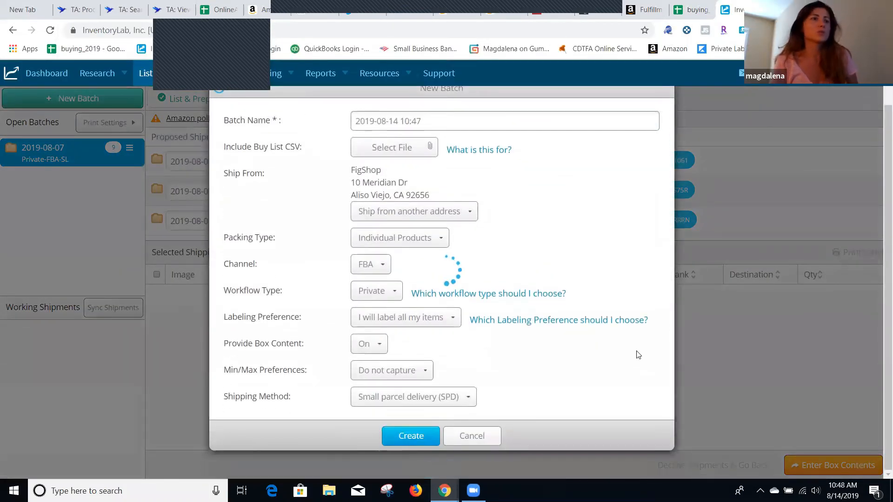
pyautogui.click(410, 436)
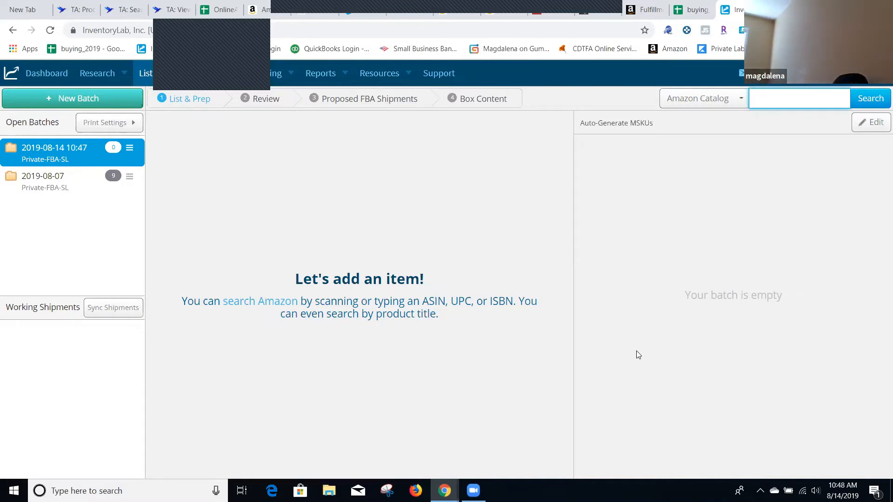
pyautogui.click(798, 98)
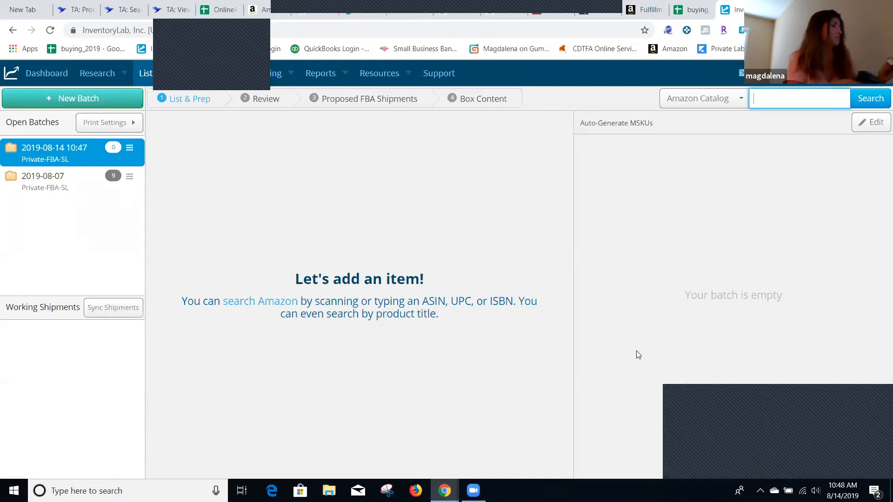
pyautogui.write('814474021016')
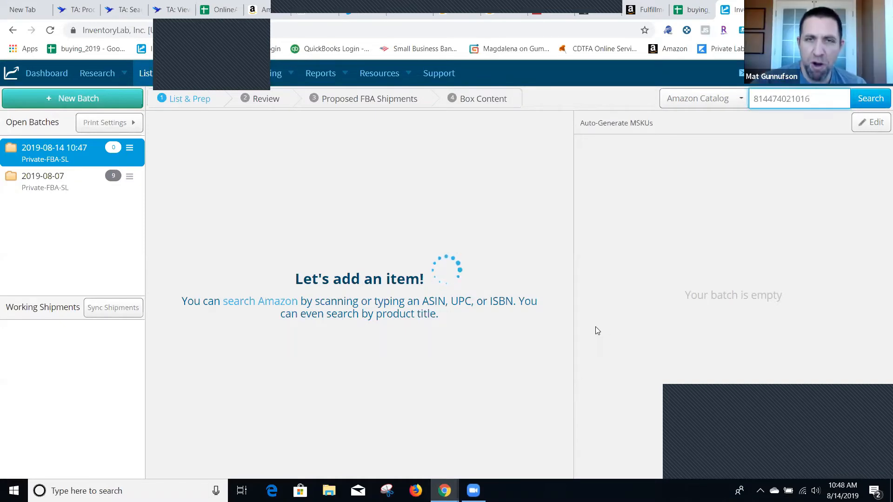
pyautogui.click(870, 98)
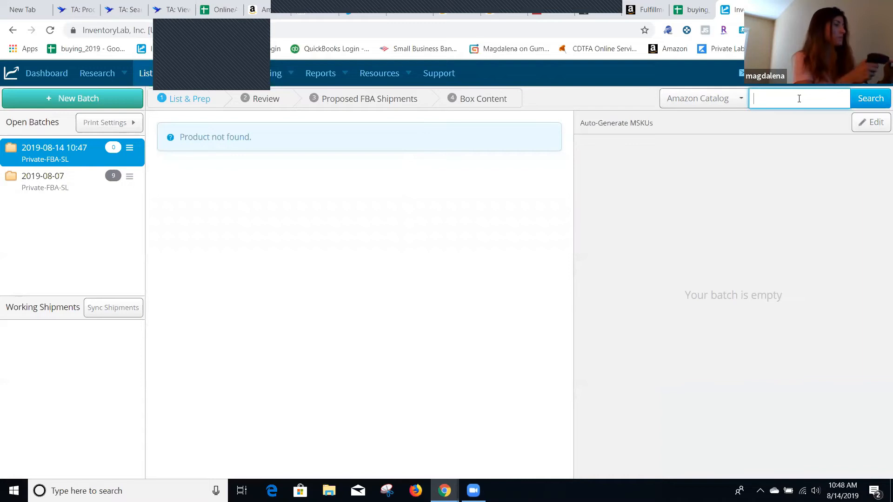
pyautogui.write('814474021016')
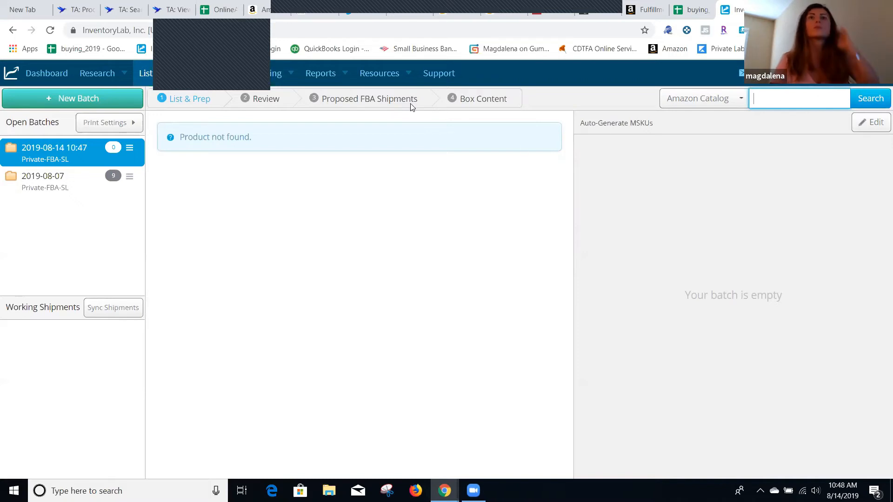
pyautogui.moveTo(697, 10)
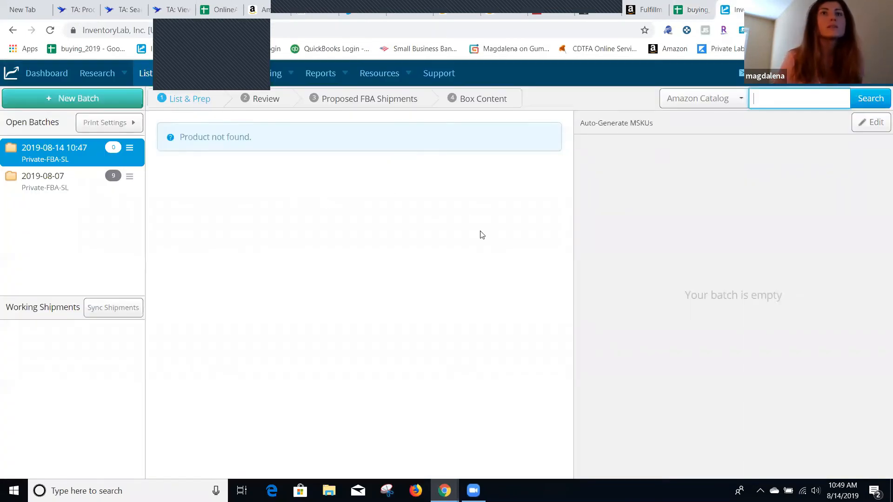
pyautogui.moveTo(692, 10)
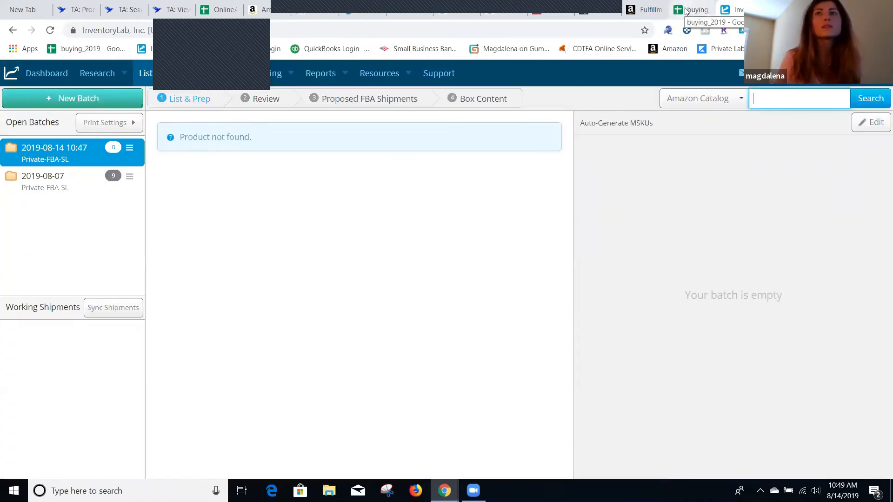
# Step: Find the Madison Reed row on the buying_2019 main sheet and open its AMZ link
pyautogui.click(691, 9)
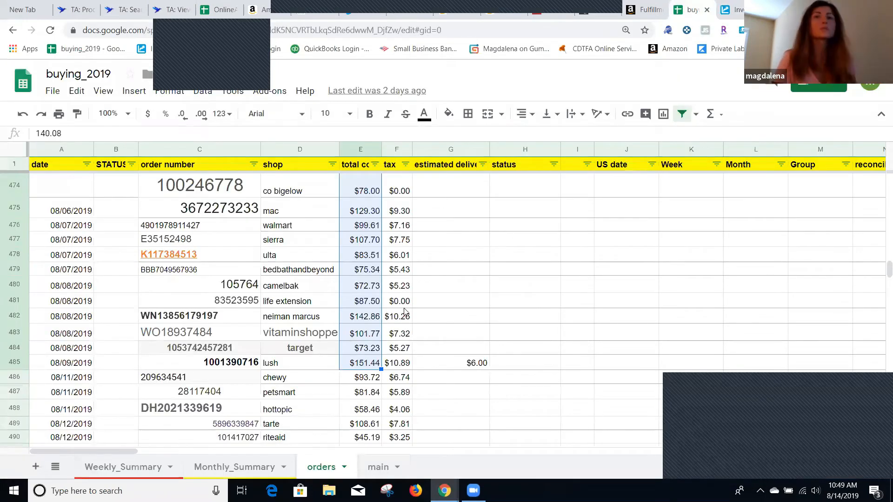
pyautogui.click(380, 466)
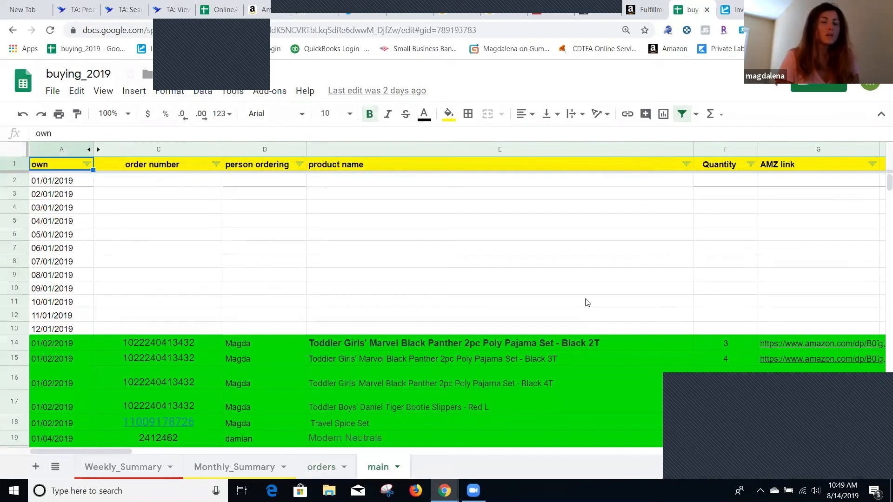
pyautogui.write('madiso')
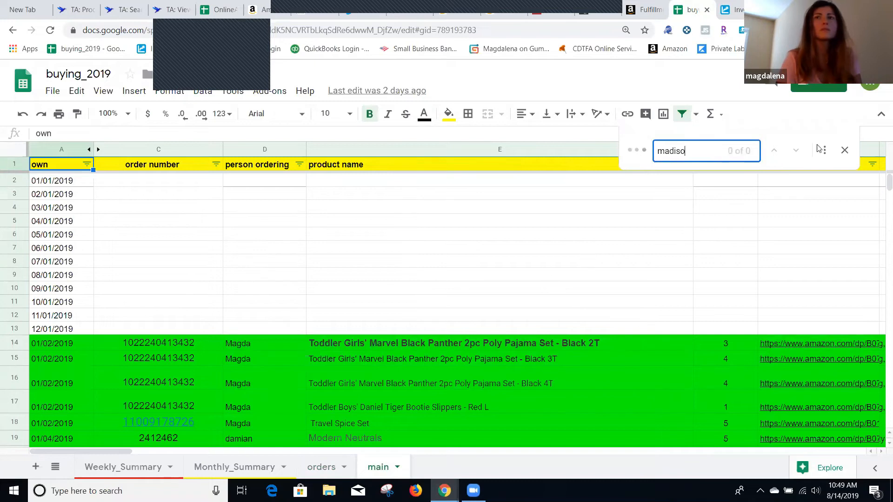
pyautogui.press('Return')
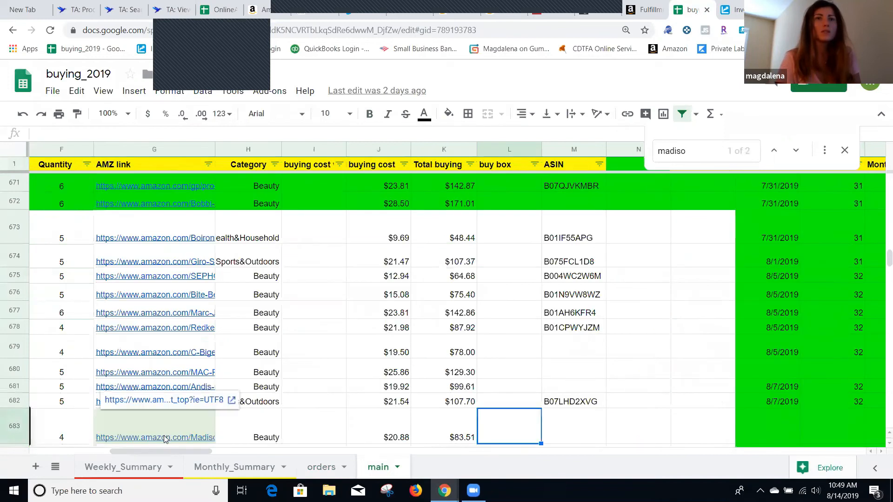
pyautogui.click(155, 437)
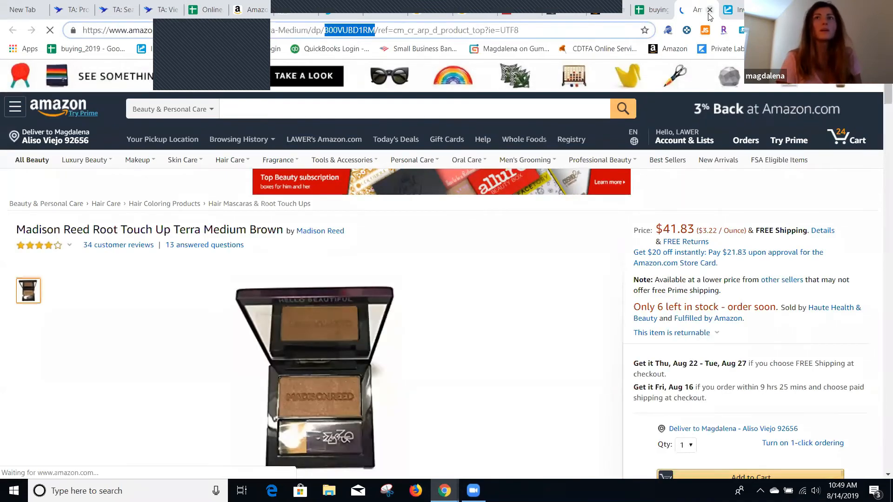
# Step: Search InventoryLab for ASIN B00VUBD1RM to load the Madison Reed Terra Medium Brown listing
pyautogui.click(695, 10)
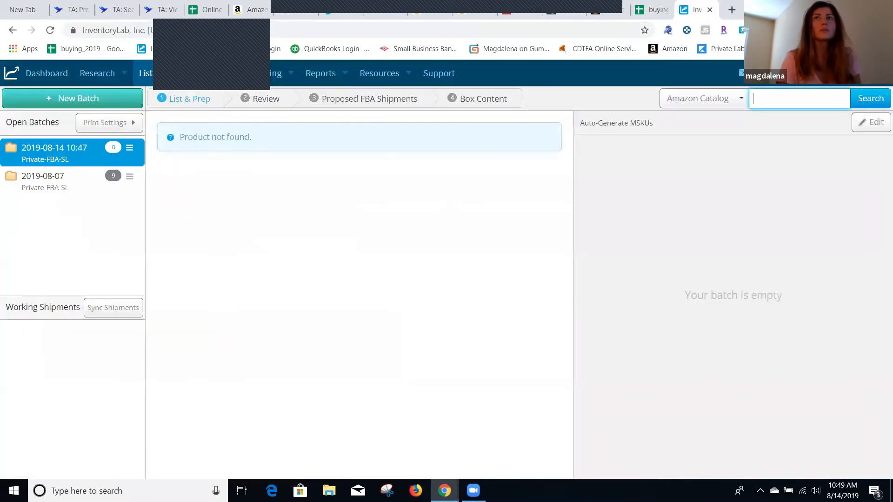
pyautogui.write('B00VUBD1RM')
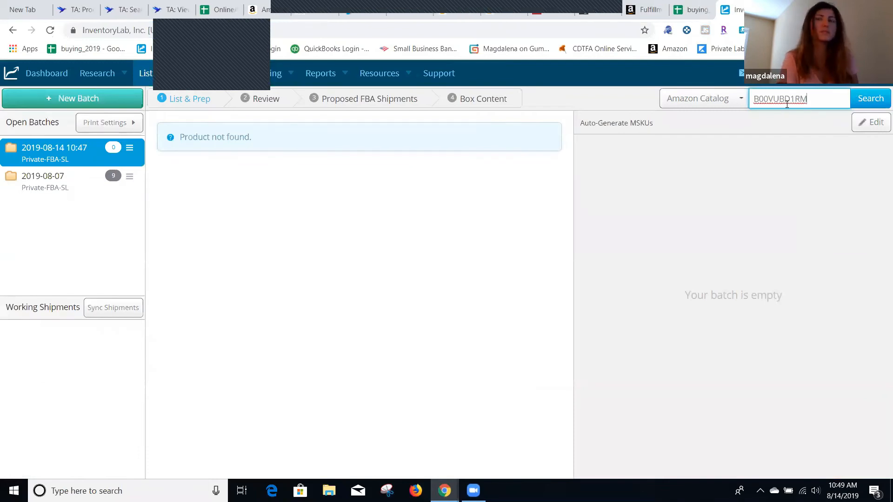
pyautogui.click(870, 98)
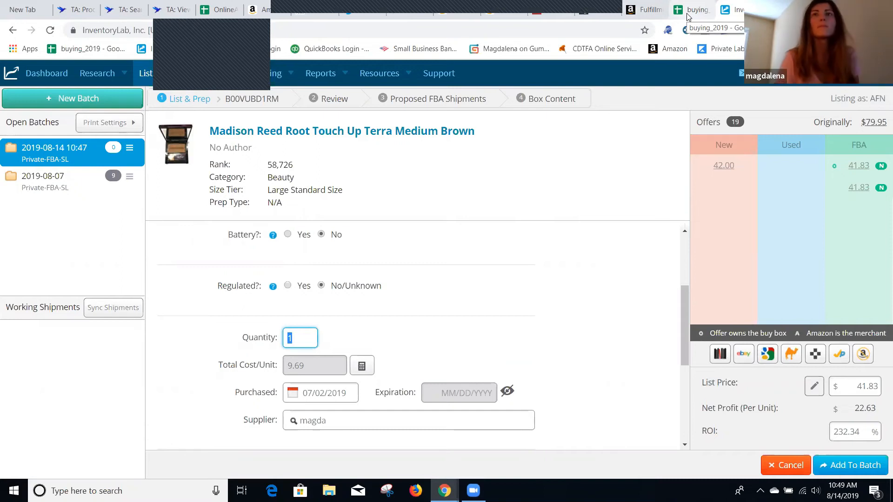
# Step: Enter quantity 4 and a $20.88 total cost per unit in the Madison Reed listing form
pyautogui.click(691, 10)
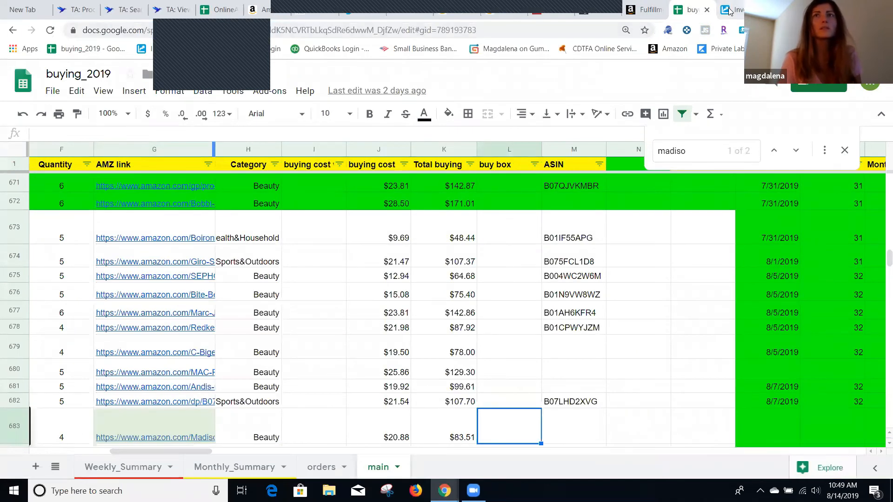
pyautogui.click(735, 10)
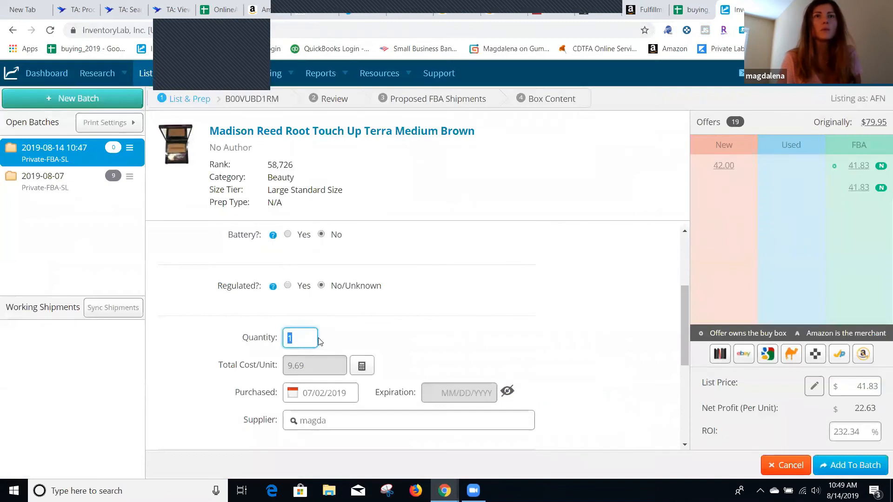
pyautogui.moveTo(299, 337)
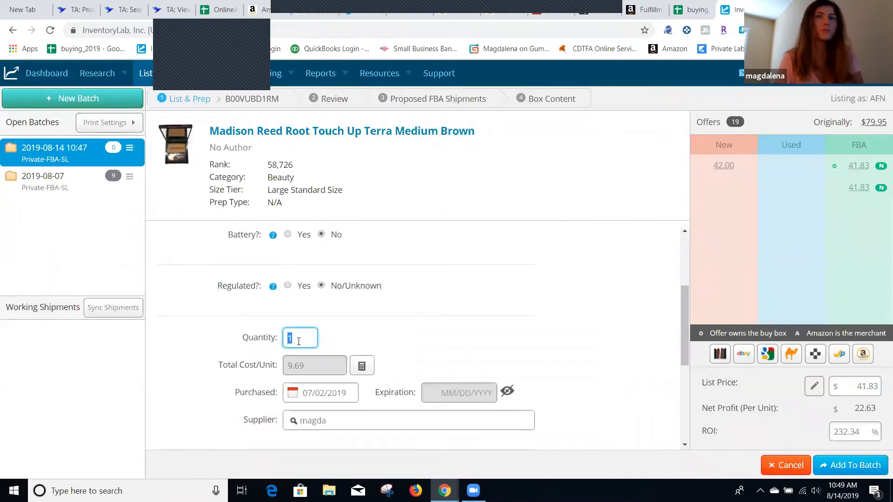
pyautogui.write('4')
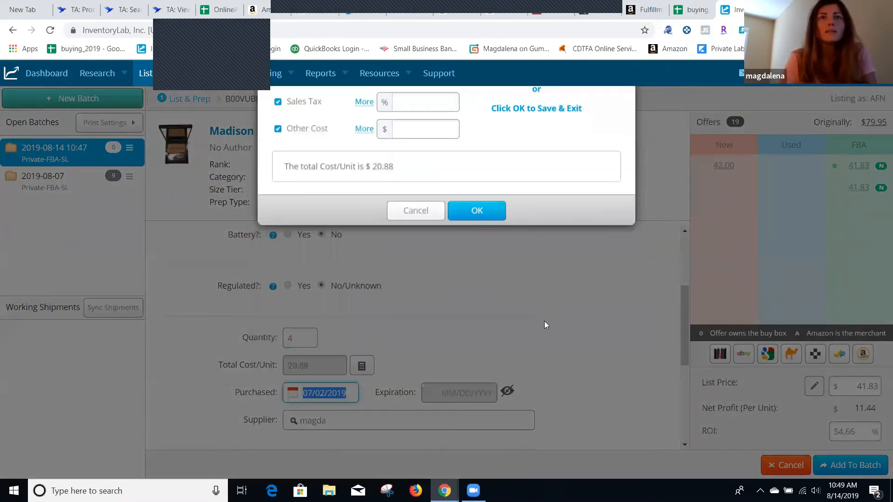
pyautogui.click(477, 211)
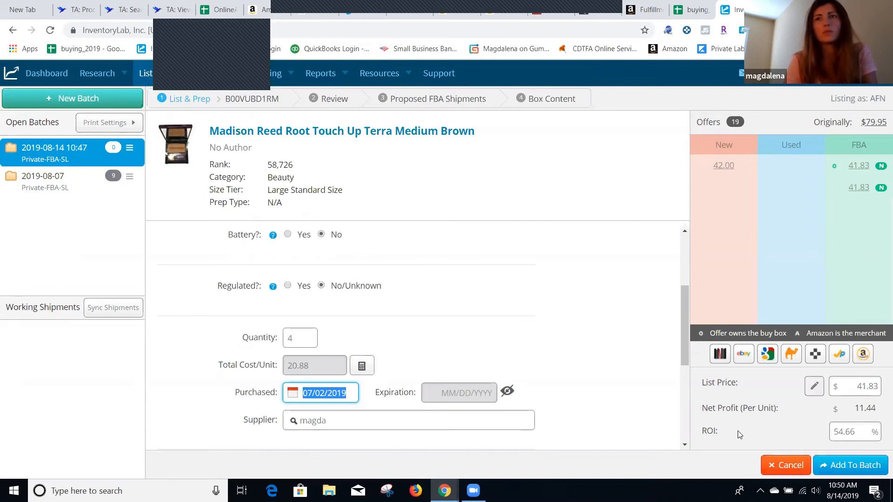
pyautogui.click(225, 10)
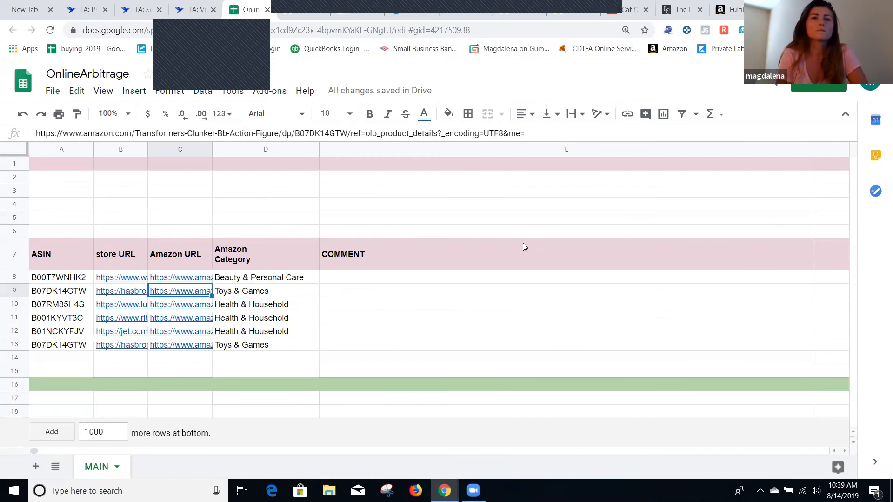